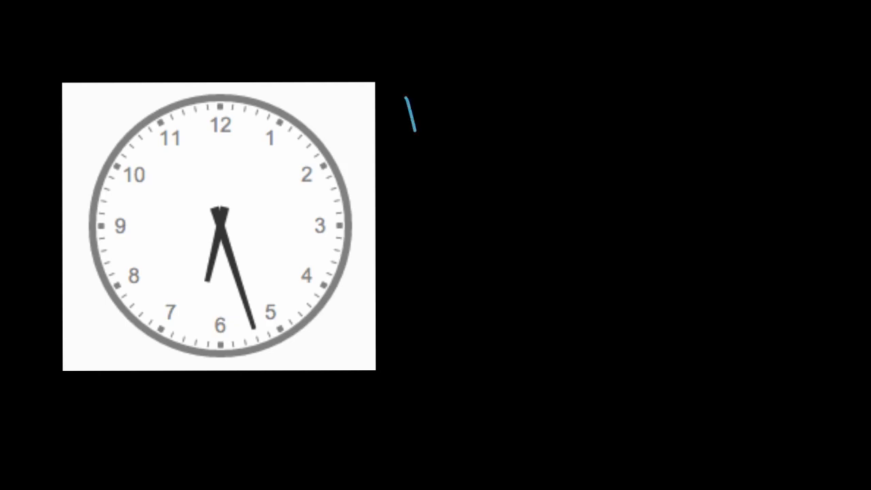
Handwrite the heading "hours:minutes" to the right of the first clock, then trace its hour hand in blue.
type("hours")
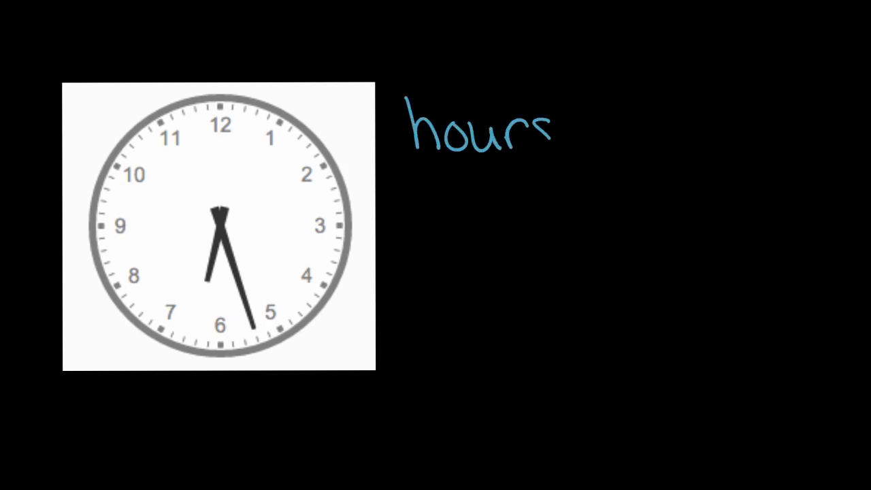
type(":")
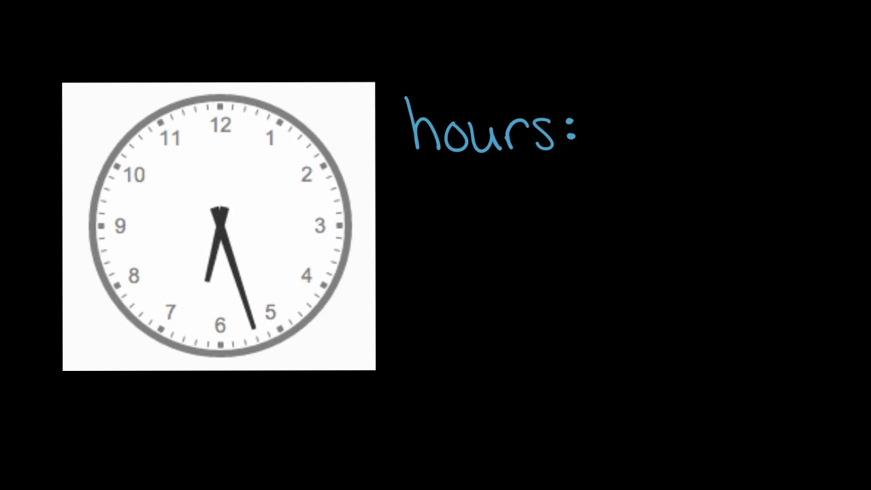
type("m")
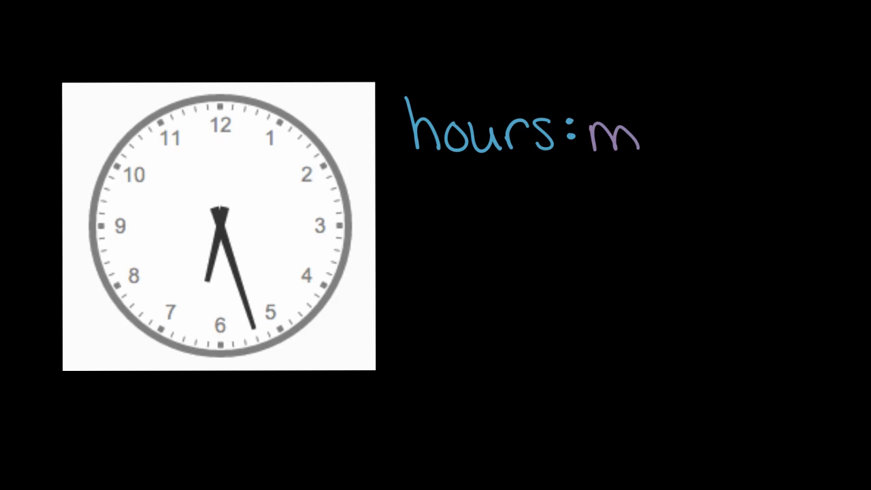
type("inut")
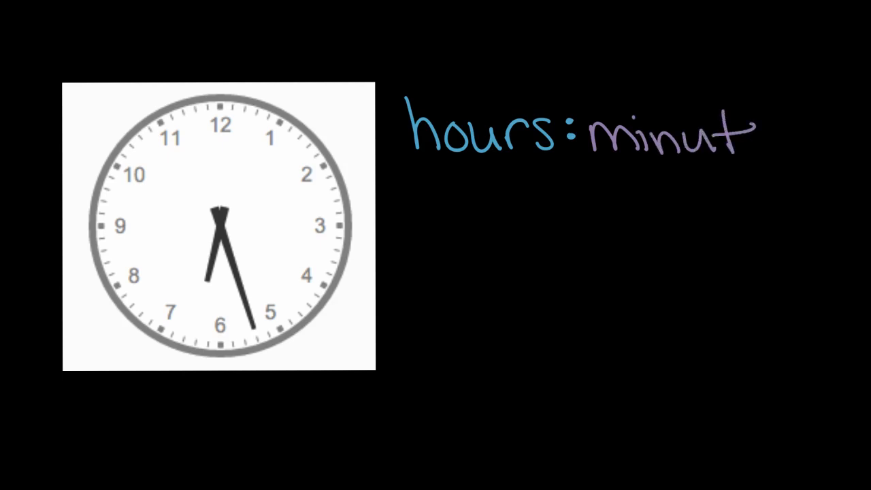
type("es")
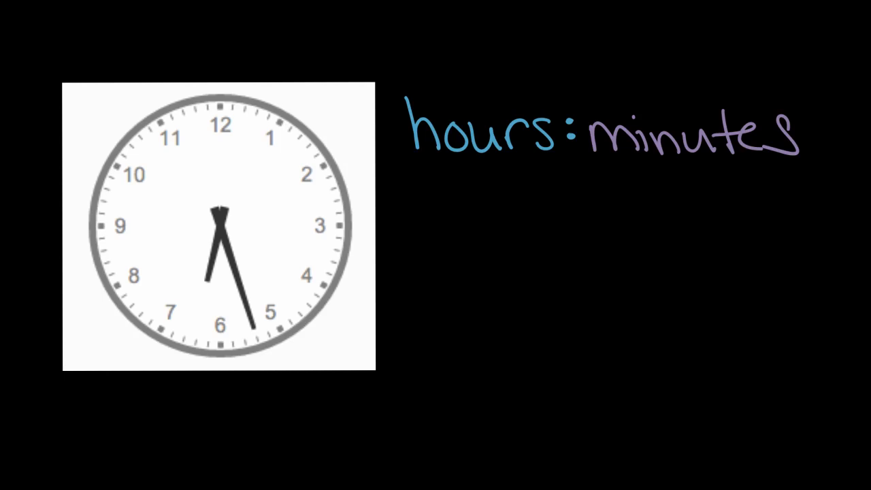
left_click_drag(221, 211, 211, 272)
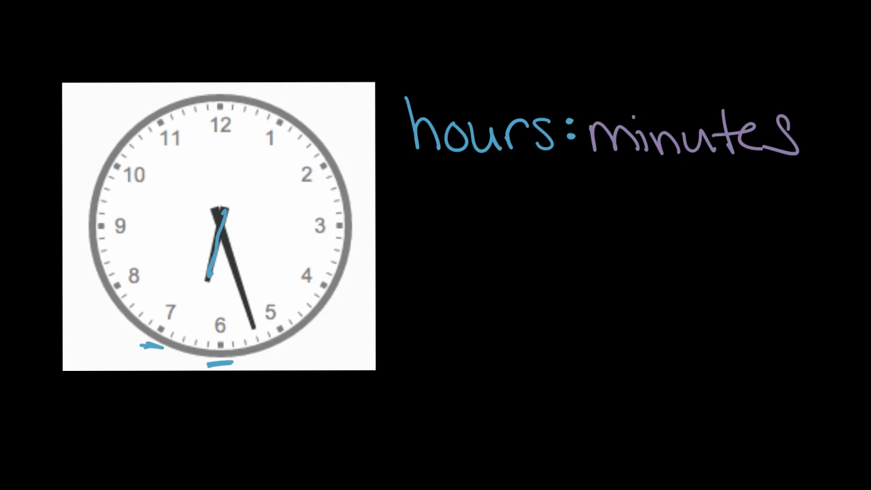
mouse_move(259, 157)
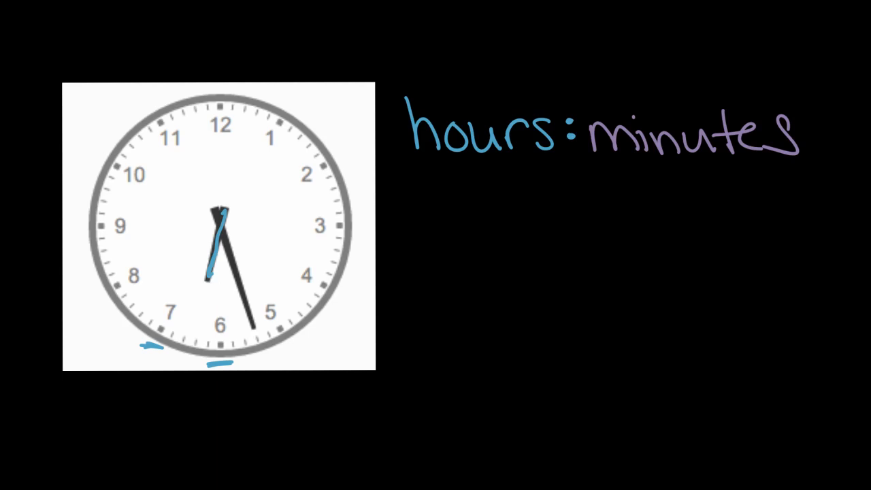
Write 6 beneath the heading as the first clock's hour reading.
type("6:")
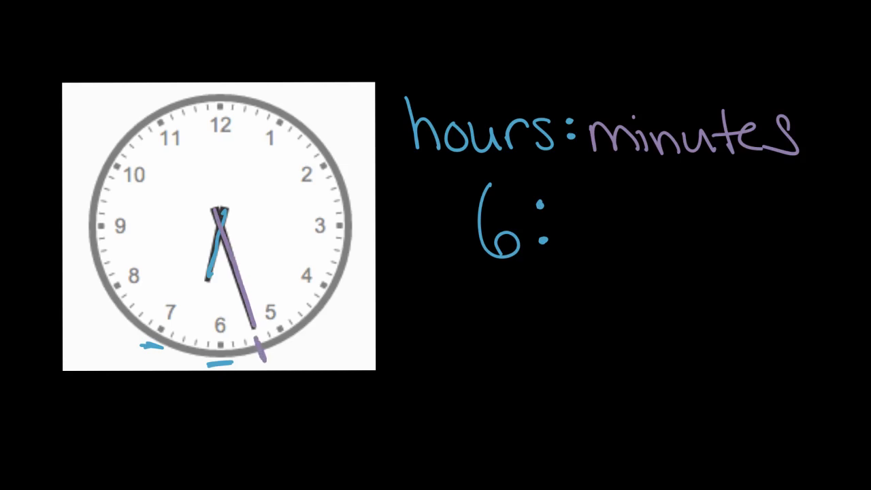
mouse_move(230, 136)
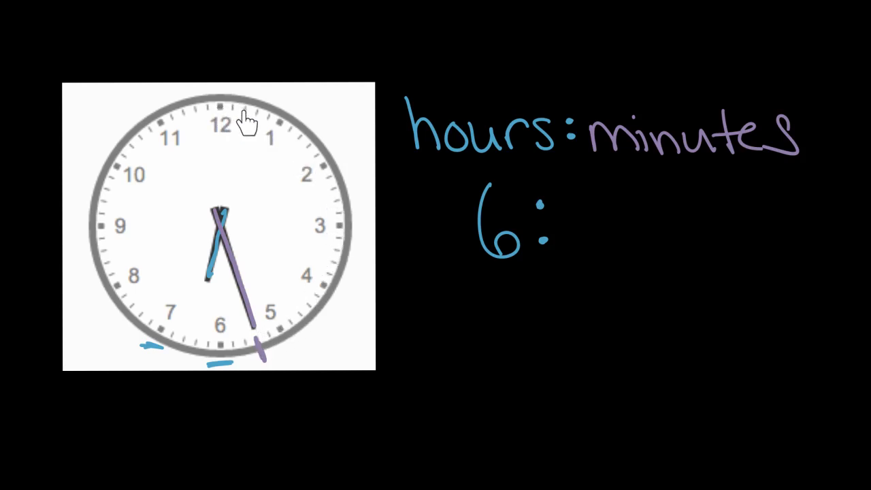
mouse_move(225, 122)
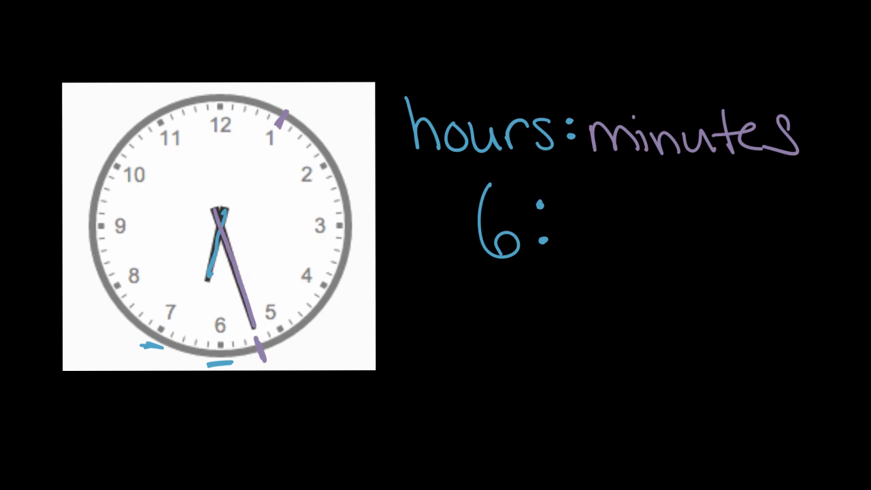
Label 5 beside the 1 mark and continue the minute-counting arc along the rim.
type("5")
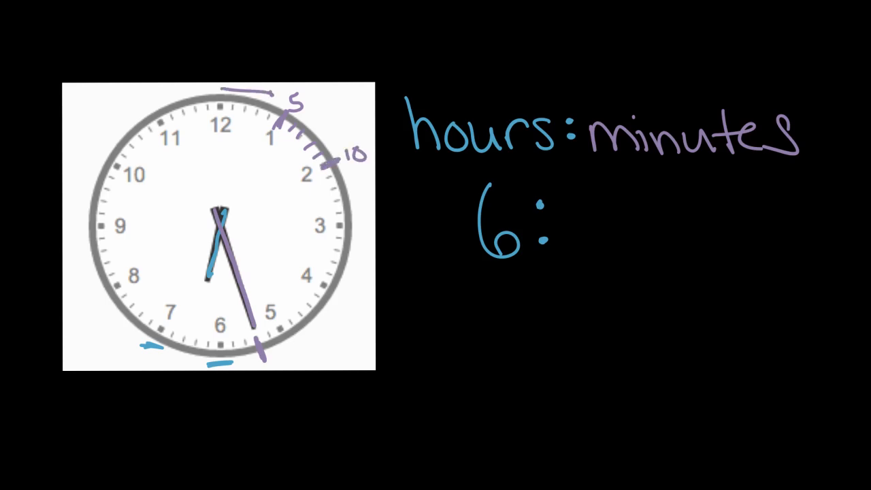
left_click_drag(265, 95, 333, 147)
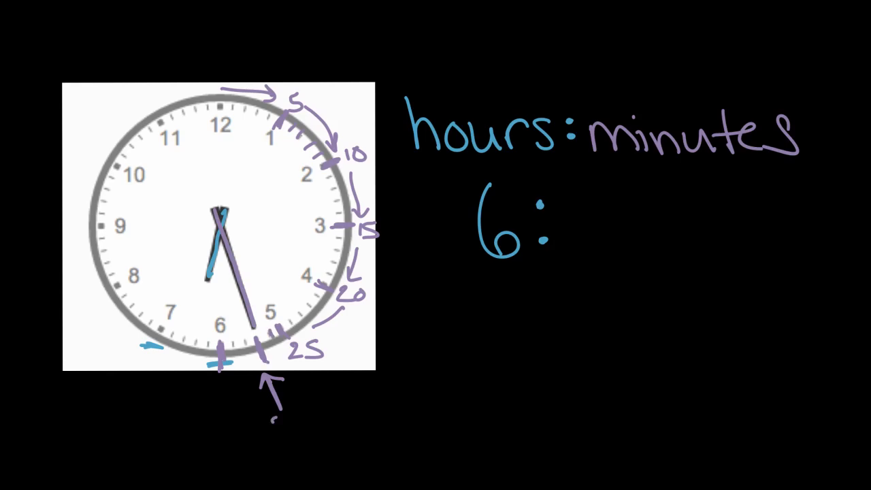
Point 27 at the minute hand and write 27 after 6: to complete the time 6:27.
type("27")
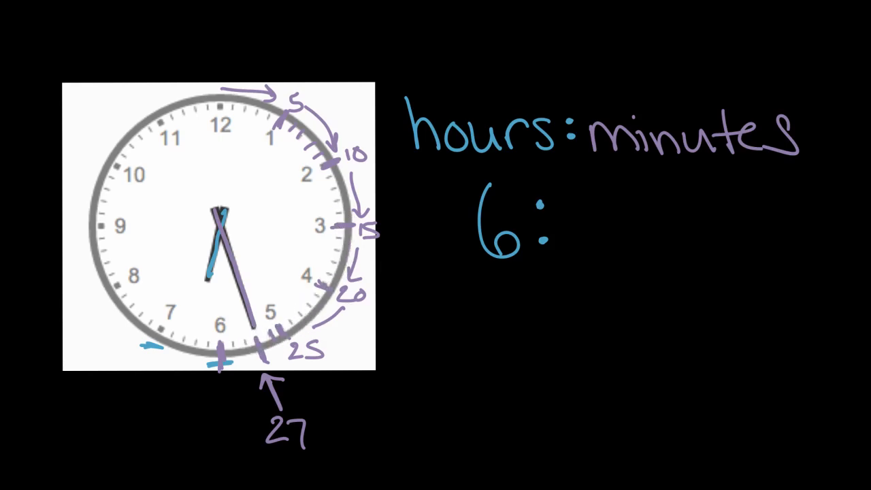
type("2")
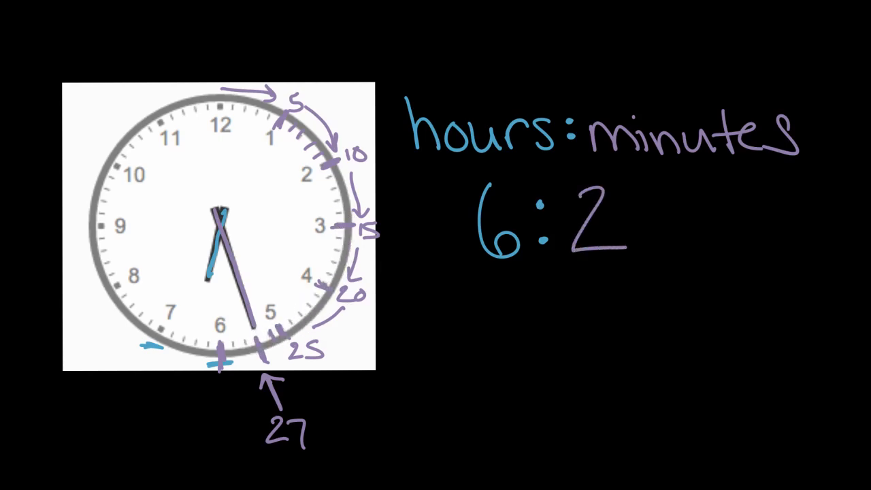
type("7")
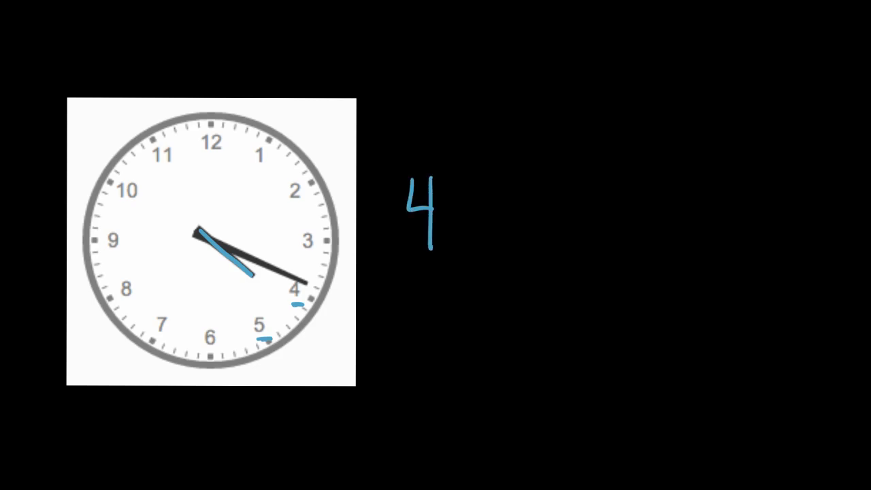
Write the colon after 4 and add 19, giving the second clock's time 4:19.
type(":")
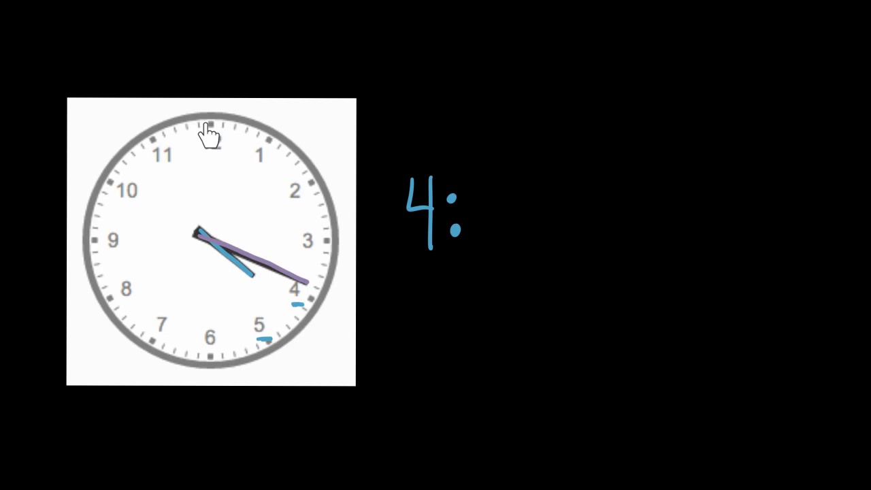
mouse_move(226, 136)
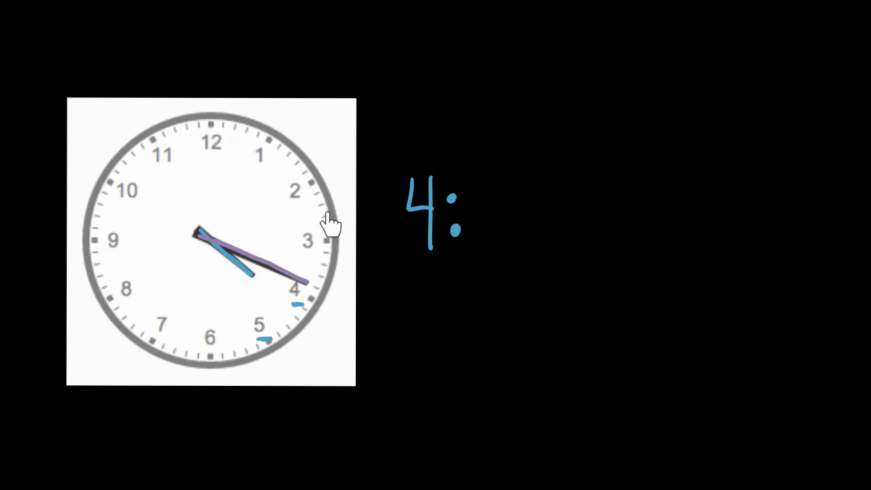
mouse_move(312, 310)
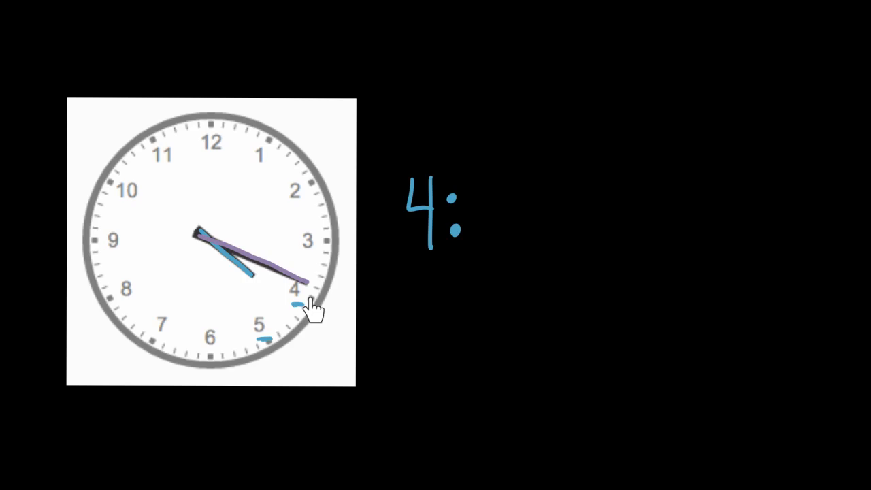
mouse_move(334, 247)
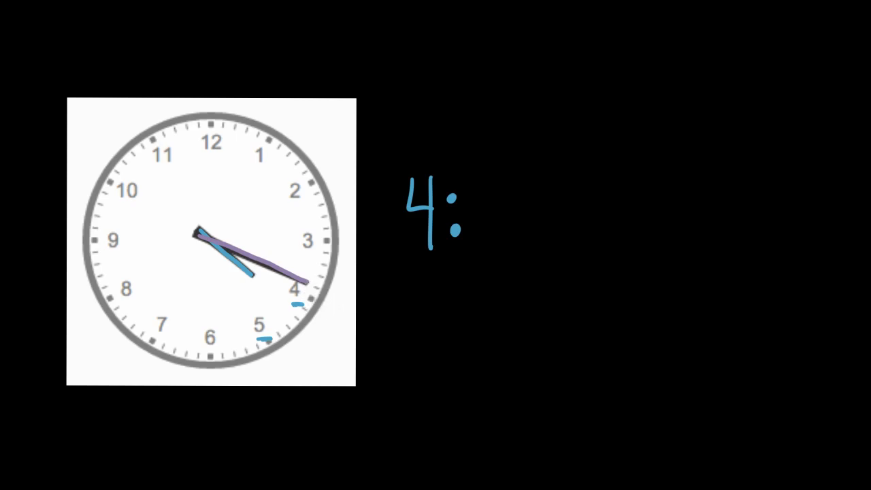
type("1")
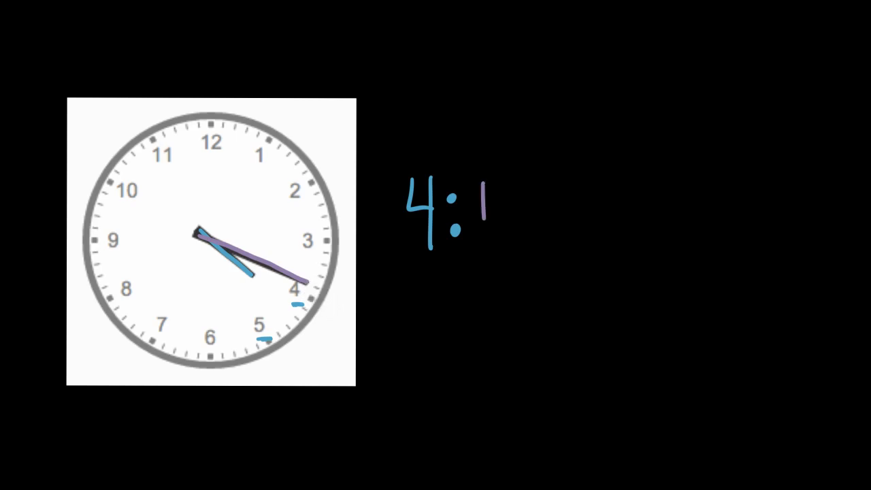
type("9")
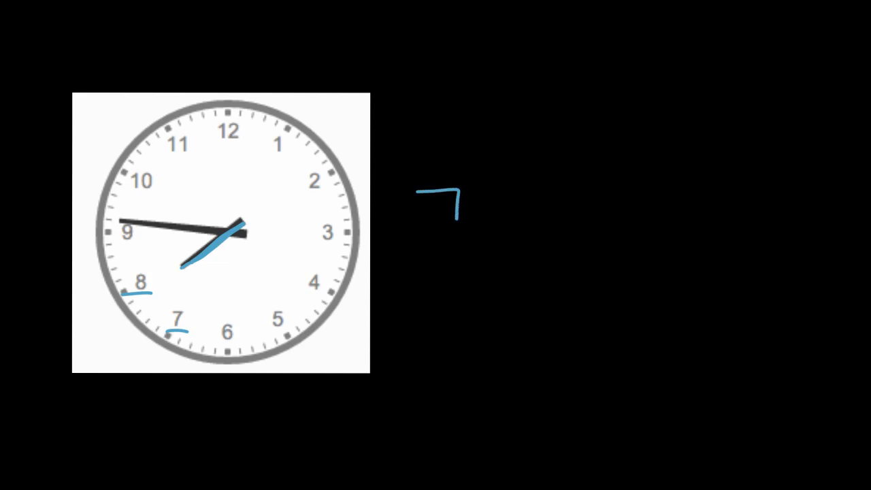
Write a colon after the 7 beside the third clock.
type(":")
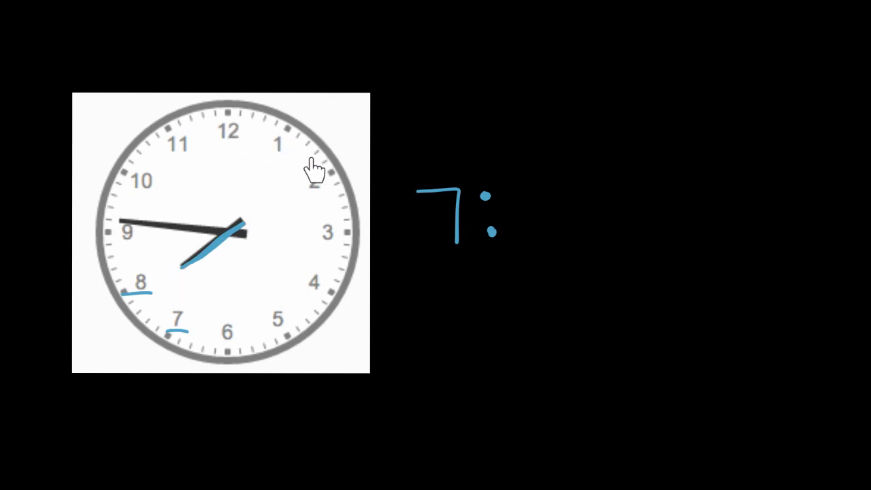
mouse_move(139, 300)
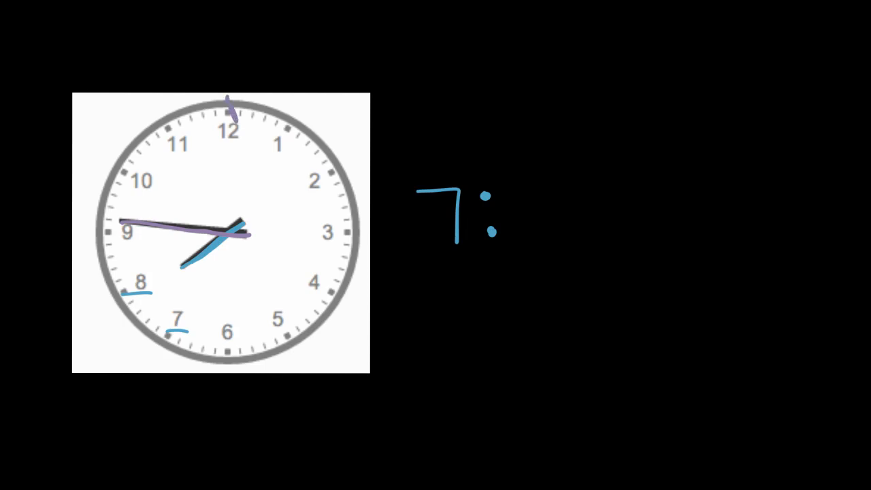
mouse_move(310, 149)
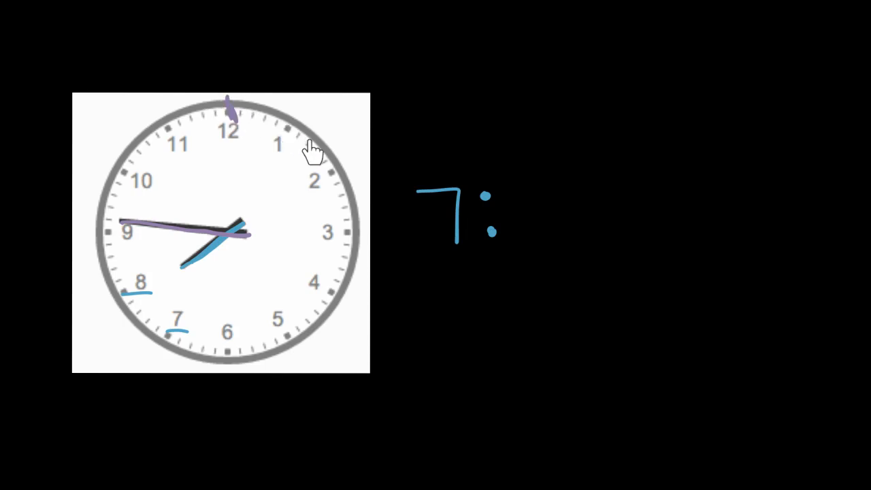
mouse_move(329, 299)
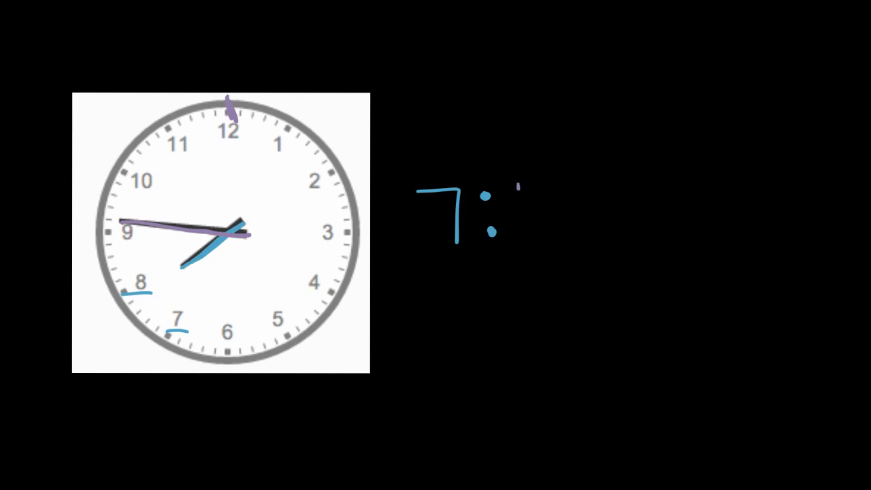
Write 46 after 7: to complete the third clock's time 7:46.
type("46")
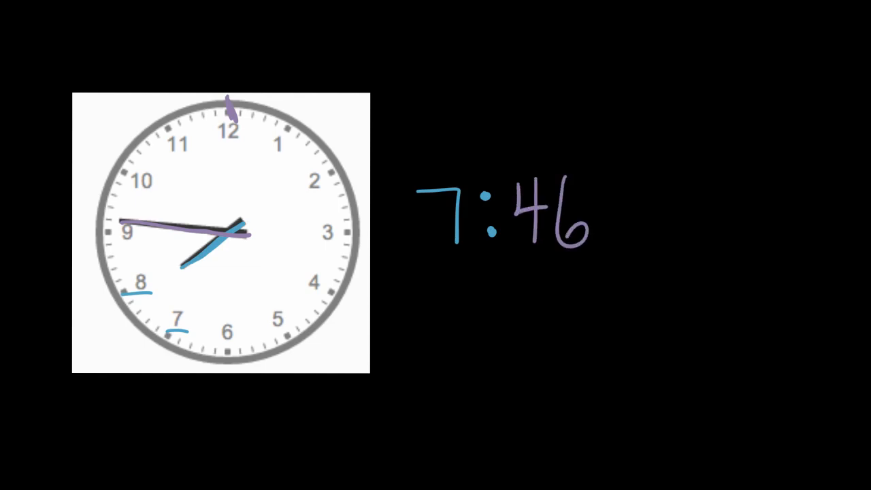